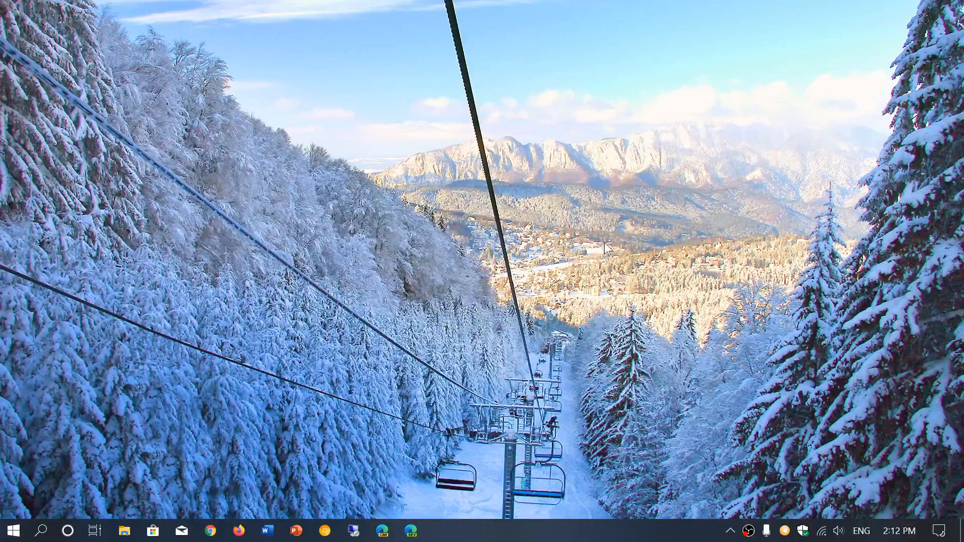
{"action": "mouse_move", "coordinate": [758, 258]}
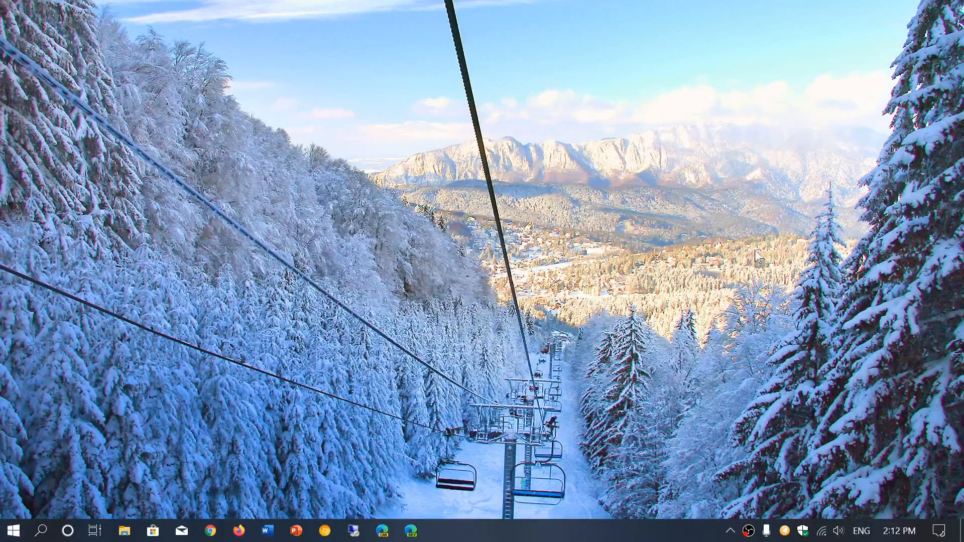
{"action": "mouse_move", "coordinate": [706, 383]}
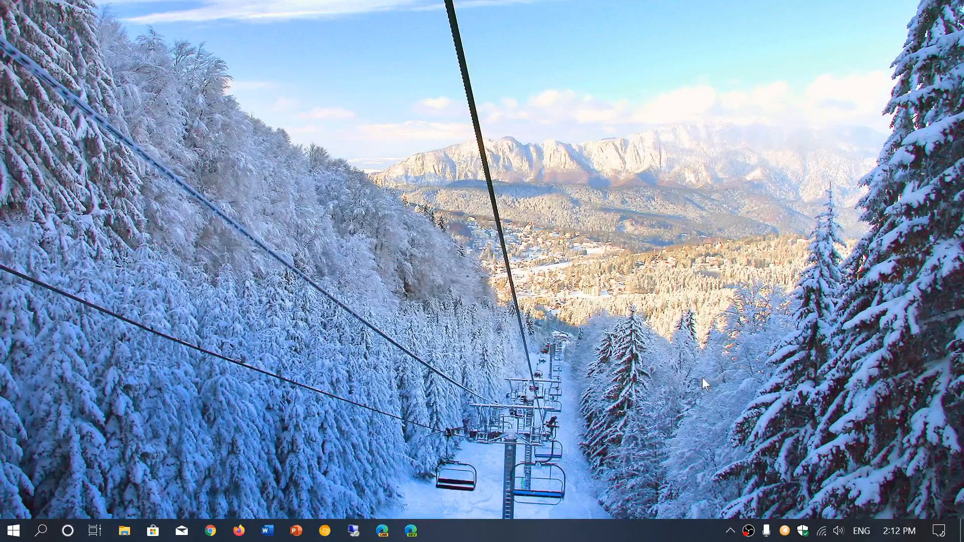
{"action": "mouse_move", "coordinate": [808, 496]}
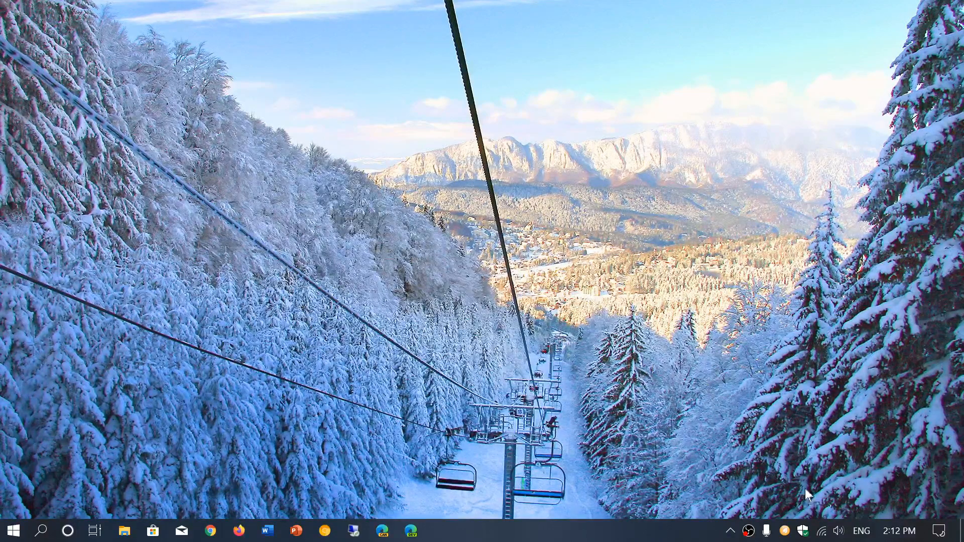
- Launch Windows Security from the system tray shield icon to view the overview
{"action": "left_click", "coordinate": [802, 530]}
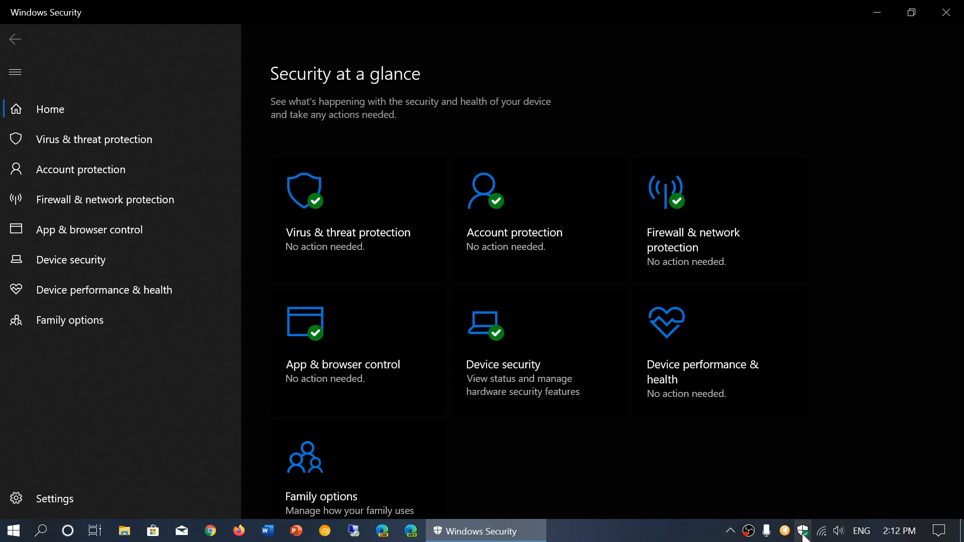
{"action": "mouse_move", "coordinate": [416, 377]}
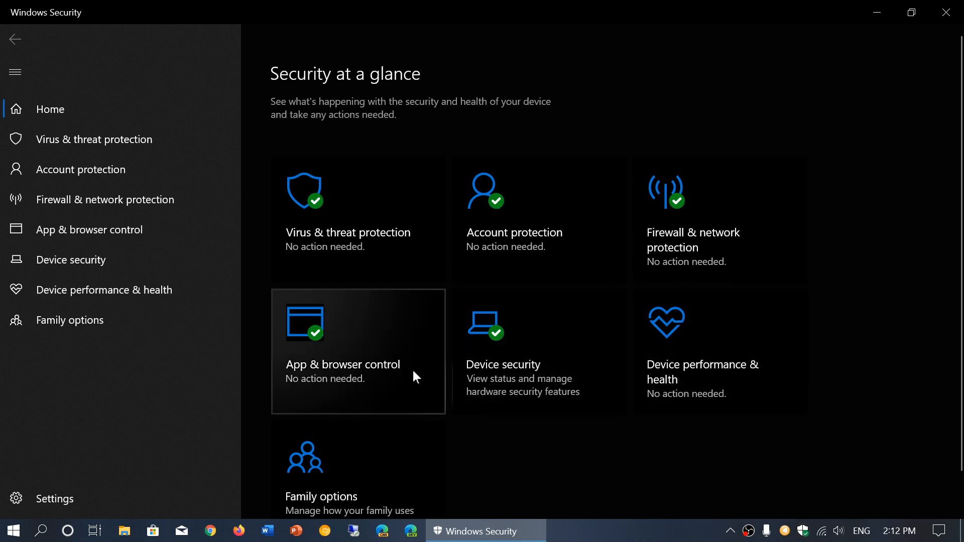
- Go to App & browser control, where SmartScreen for apps and Edge is set to Warn
{"action": "left_click", "coordinate": [343, 364]}
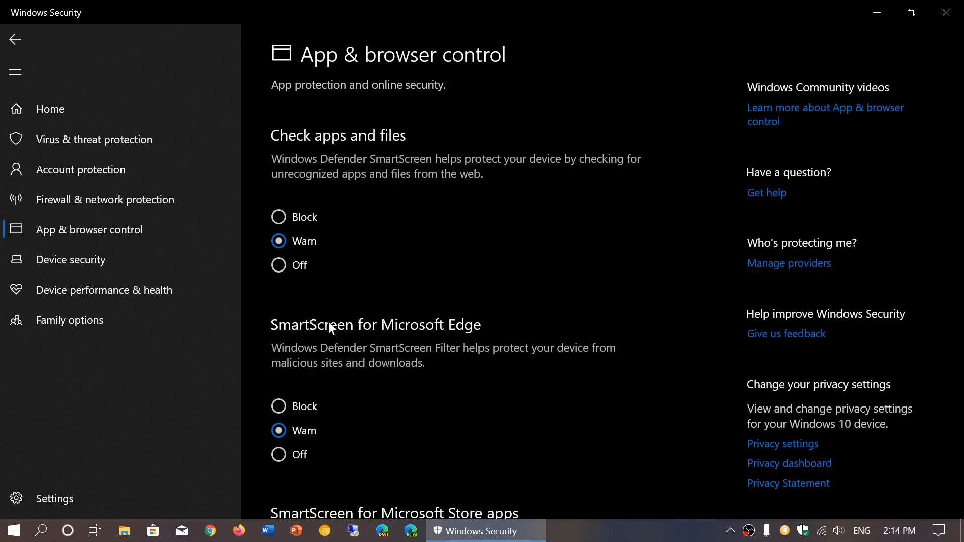
{"action": "mouse_move", "coordinate": [278, 217]}
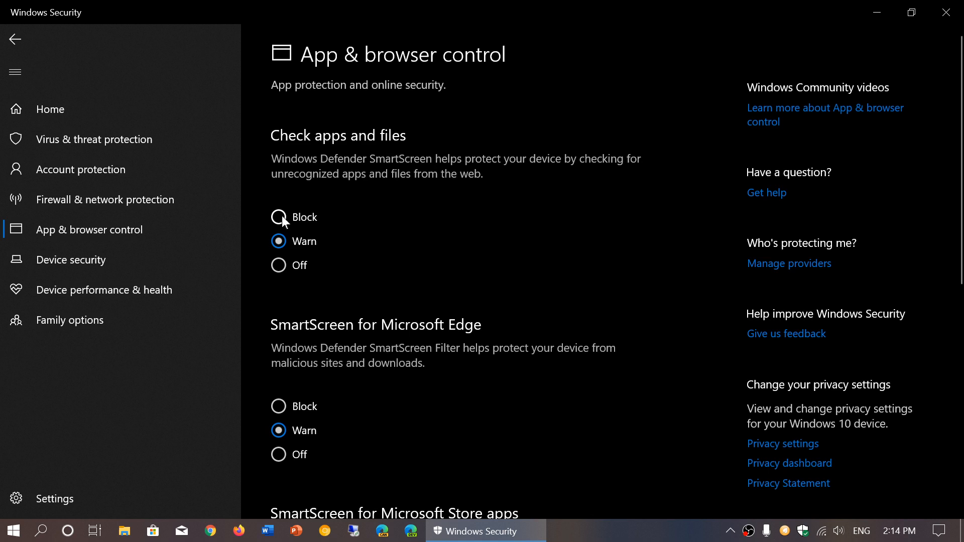
{"action": "left_click", "coordinate": [277, 217]}
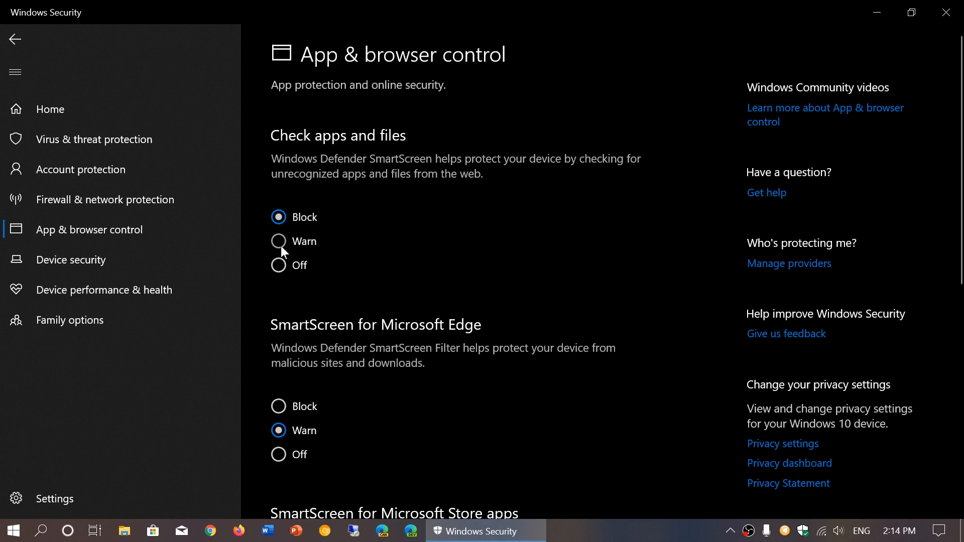
{"action": "left_click", "coordinate": [278, 241]}
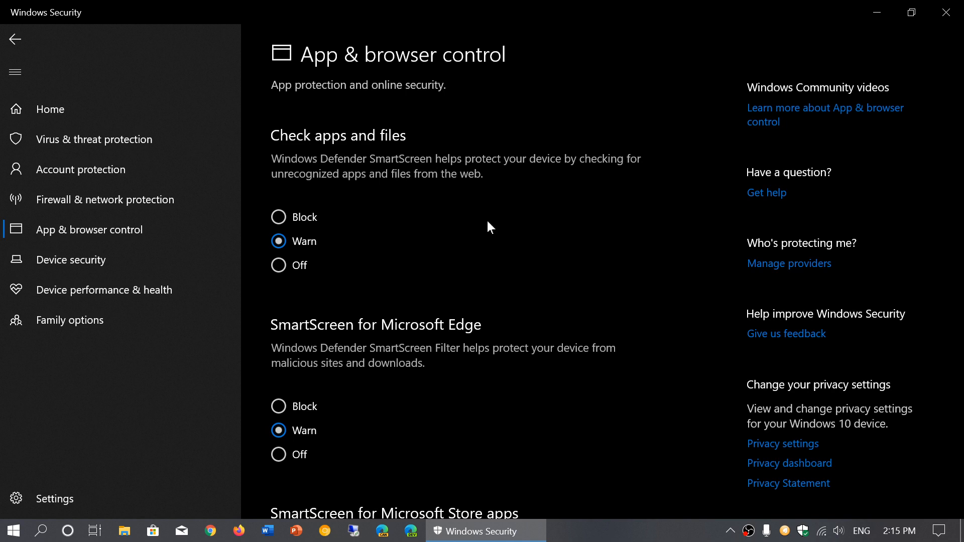
{"action": "scroll", "scroll_direction": "down", "scroll_amount": 3}
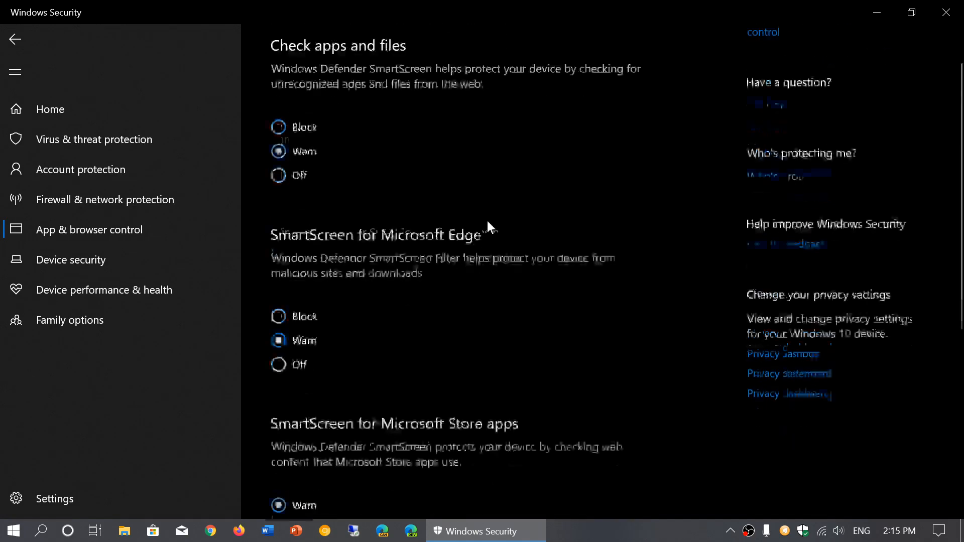
{"action": "scroll", "scroll_direction": "down", "scroll_amount": 3}
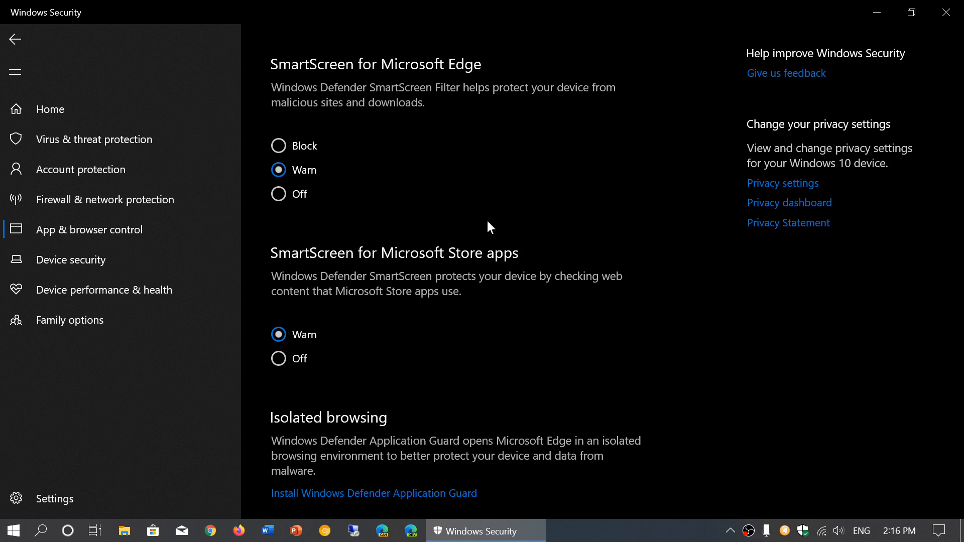
{"action": "scroll", "scroll_direction": "down", "scroll_amount": 3}
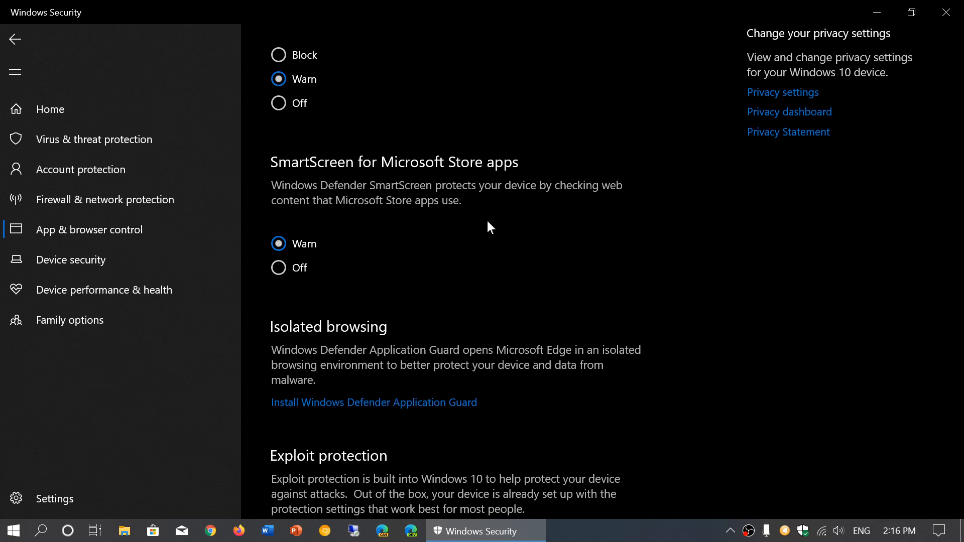
{"action": "scroll", "scroll_direction": "down", "scroll_amount": 3}
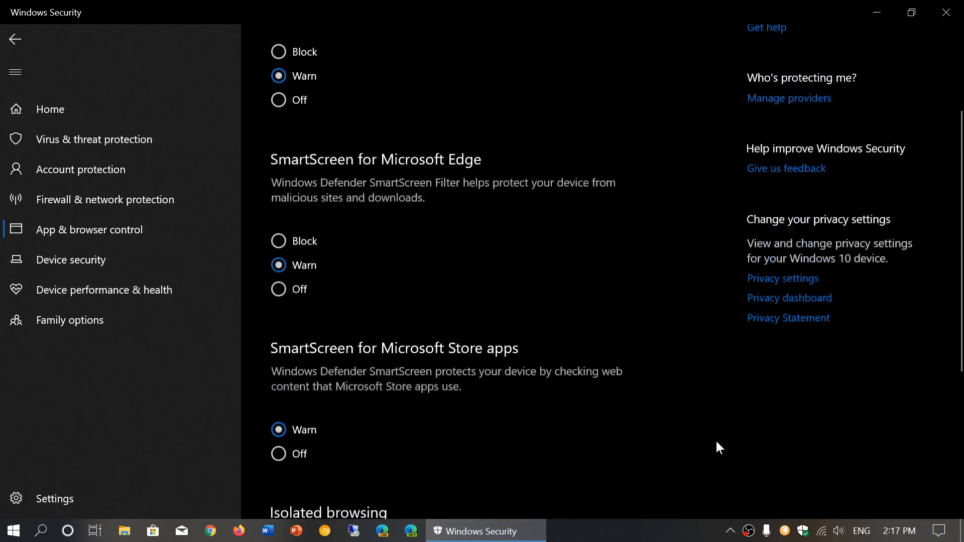
{"action": "scroll", "scroll_direction": "up", "scroll_amount": 3}
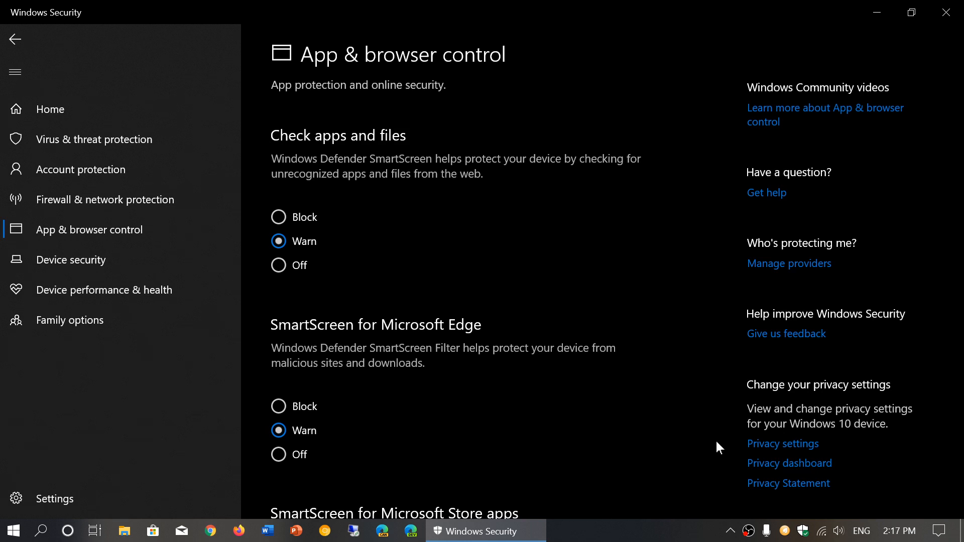
{"action": "mouse_move", "coordinate": [949, 12]}
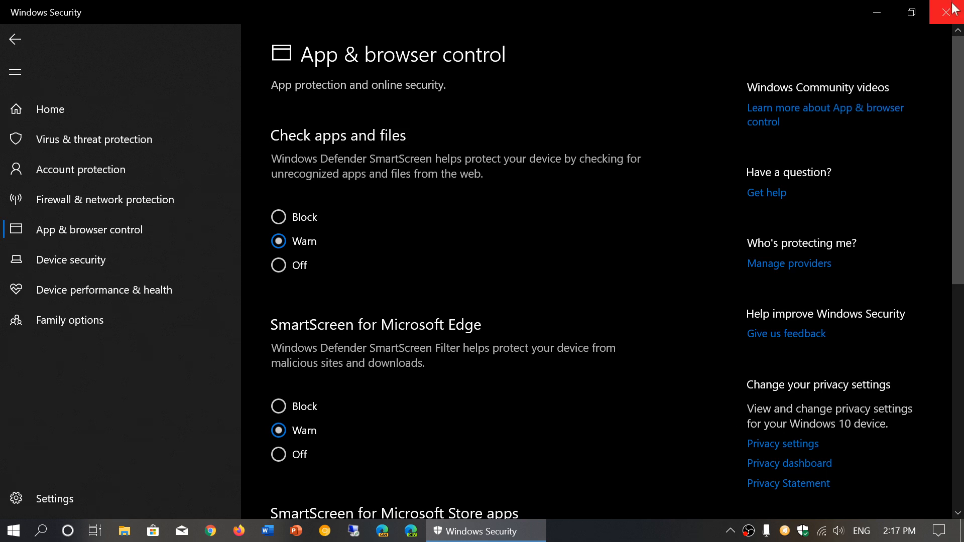
- Close the Windows Security window, leaving SmartScreen settings at Warn
{"action": "left_click", "coordinate": [953, 12]}
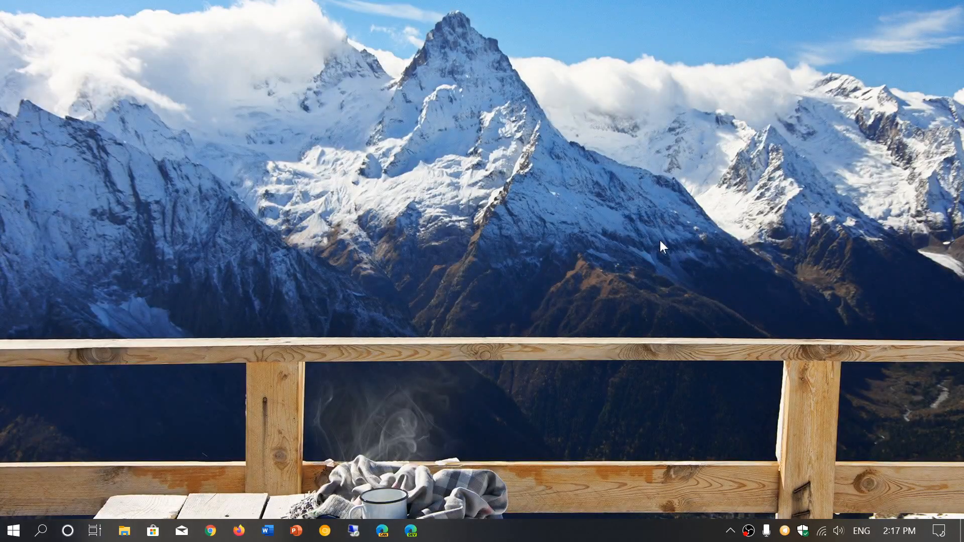